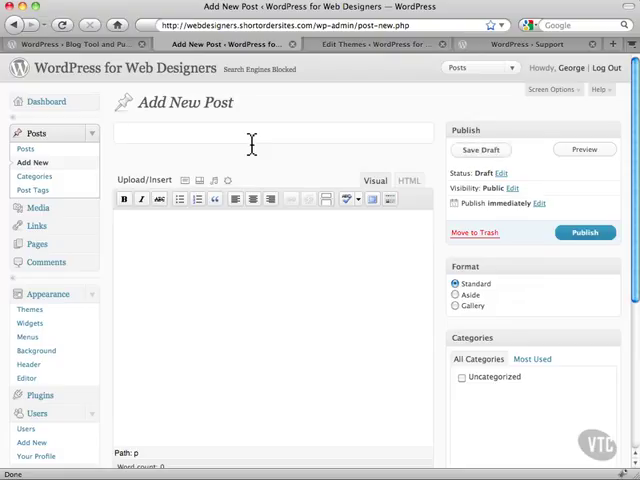
# - Leave the One column, no sidebar template code and go to the Plugins page
pyautogui.click(120, 133)
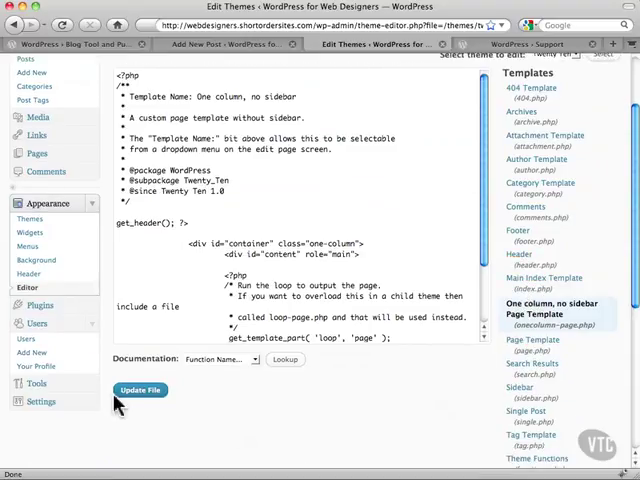
pyautogui.click(40, 305)
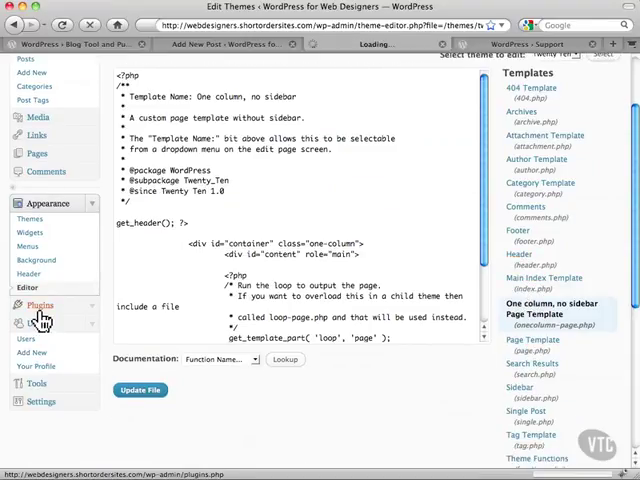
pyautogui.click(40, 305)
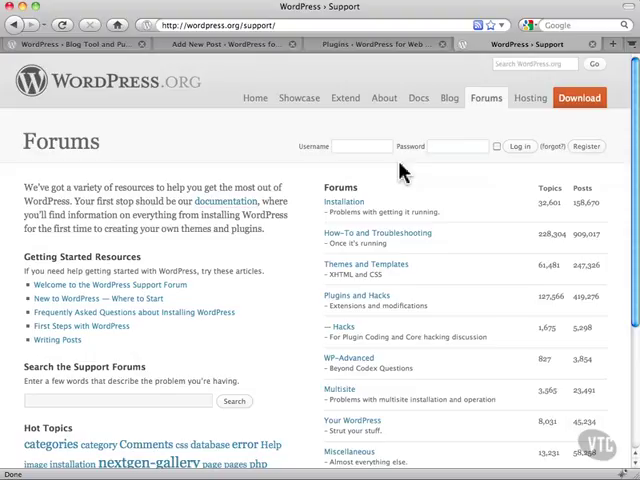
pyautogui.moveTo(390, 67)
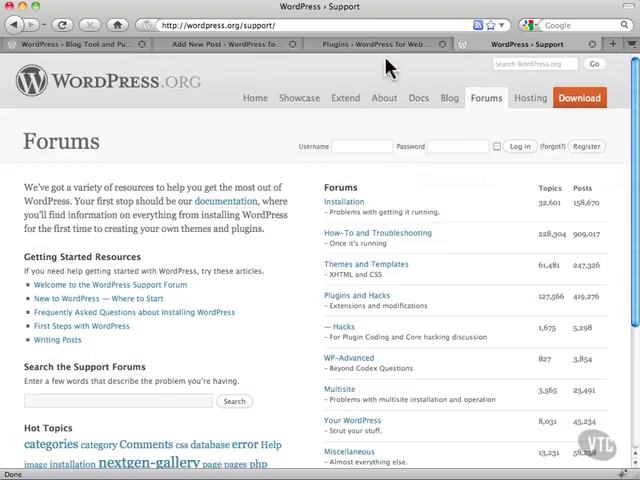